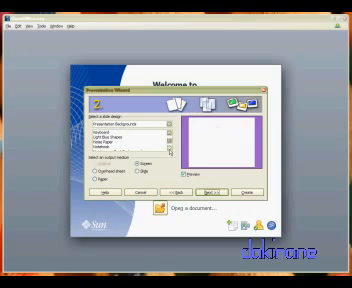
Step: Browse the Presentation Wizard's background design choices for the new presentation
{"action": "scroll", "scroll_direction": "down", "scroll_amount": 3}
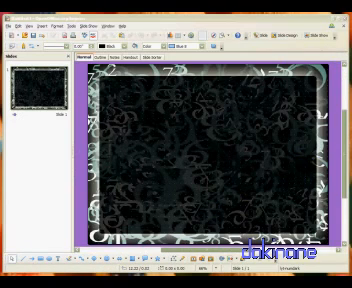
{"action": "mouse_move", "coordinate": [196, 152]}
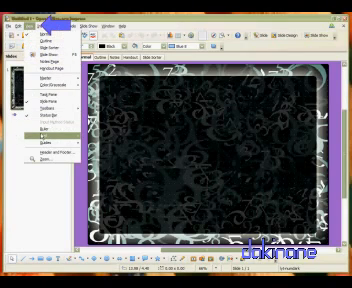
{"action": "left_click", "coordinate": [40, 128]}
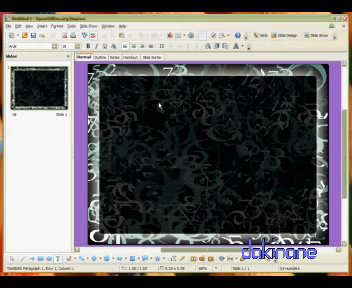
Step: Enter 'This is a title' as the first slide's heading text
{"action": "type", "text": "The"}
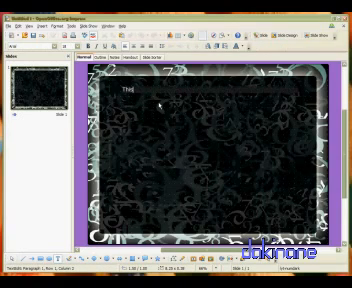
{"action": "type", "text": "his is a titl"}
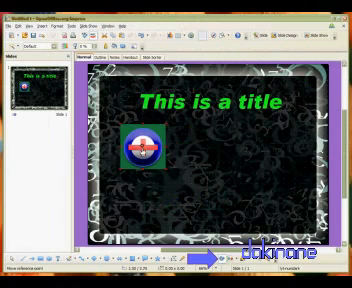
Step: Start inserting the round emblem picture from file beneath the title
{"action": "left_click", "coordinate": [156, 144]}
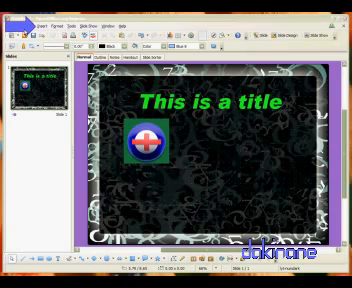
Step: Add a second slide with a title layout and head it 'This is slide 2'
{"action": "left_click", "coordinate": [42, 16]}
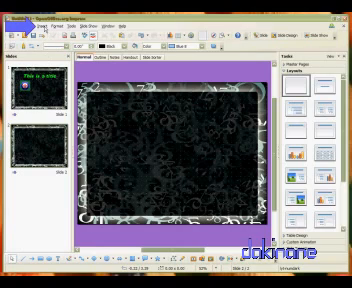
{"action": "left_click", "coordinate": [44, 16]}
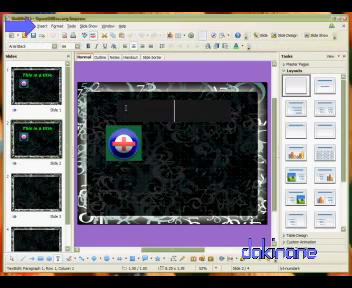
{"action": "type", "text": "Th"}
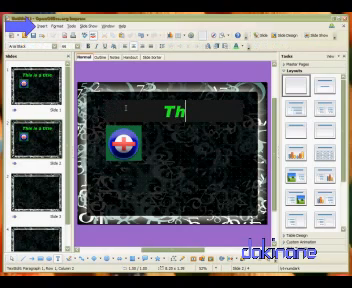
{"action": "type", "text": "is is I"}
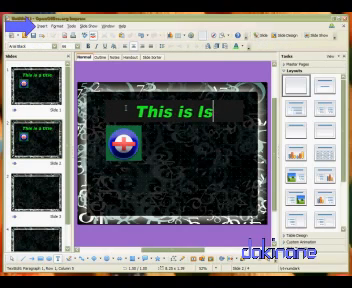
{"action": "type", "text": "slide"}
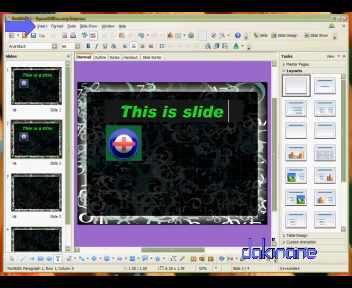
{"action": "type", "text": "2"}
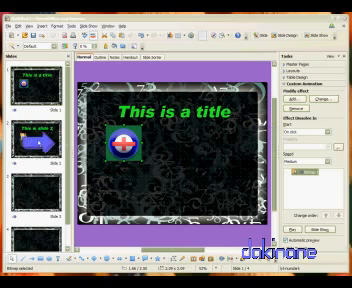
{"action": "left_click", "coordinate": [36, 130]}
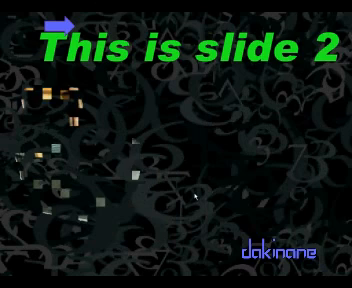
Step: Leave the running slideshow and return to Normal editing view on slide 2
{"action": "key", "text": "Escape"}
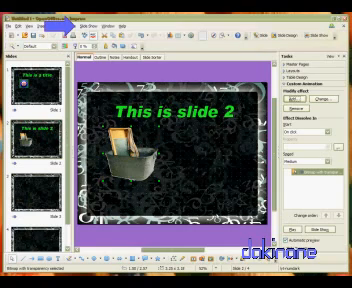